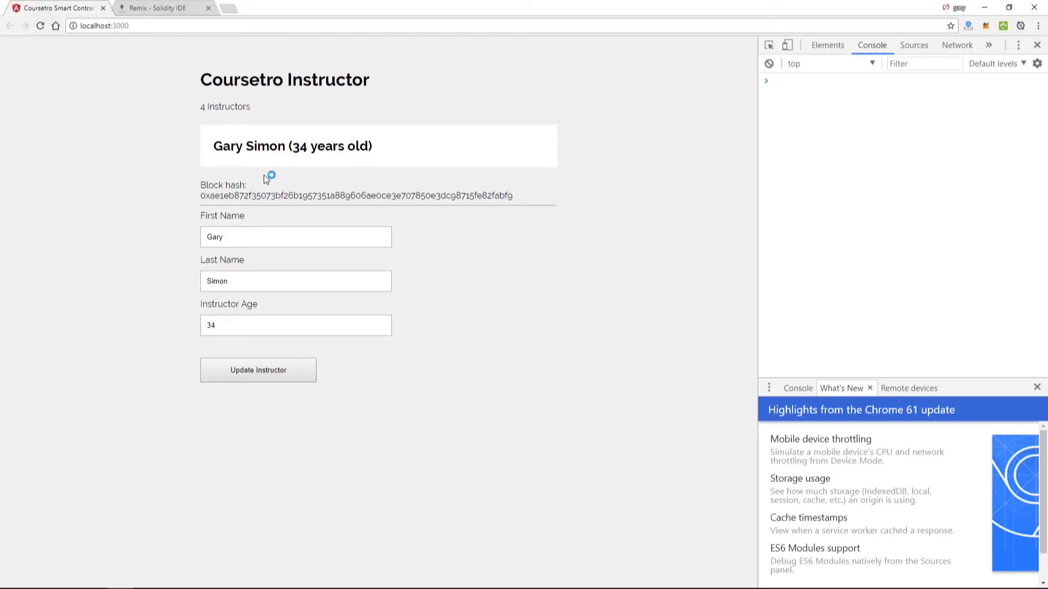
{"action": "mouse_move", "coordinate": [513, 211]}
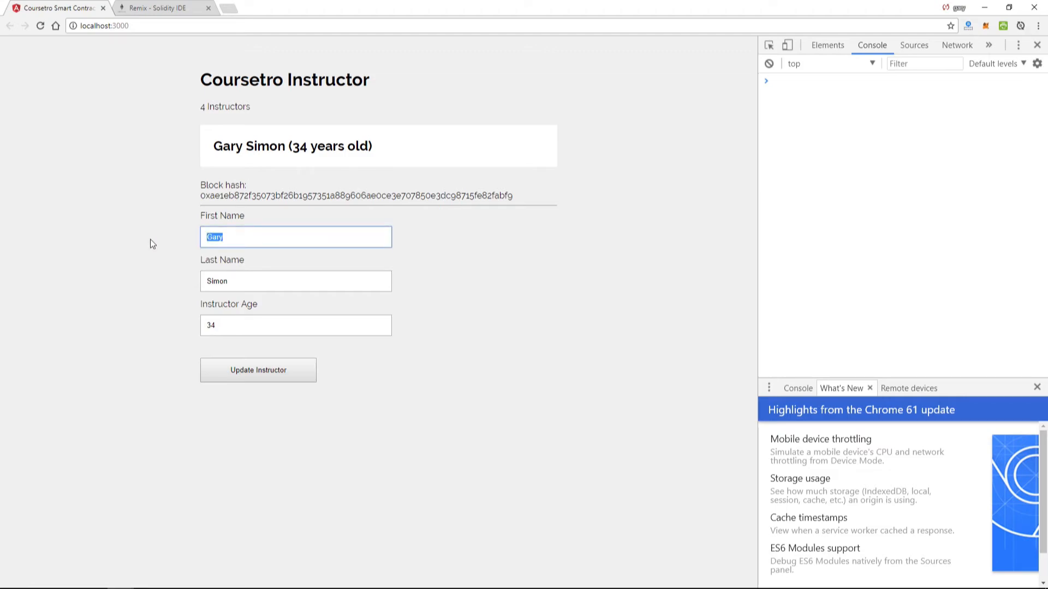
- Update the instructor to first name Stephanie, age 30, and submit the change
{"action": "type", "text": "Stephanie"}
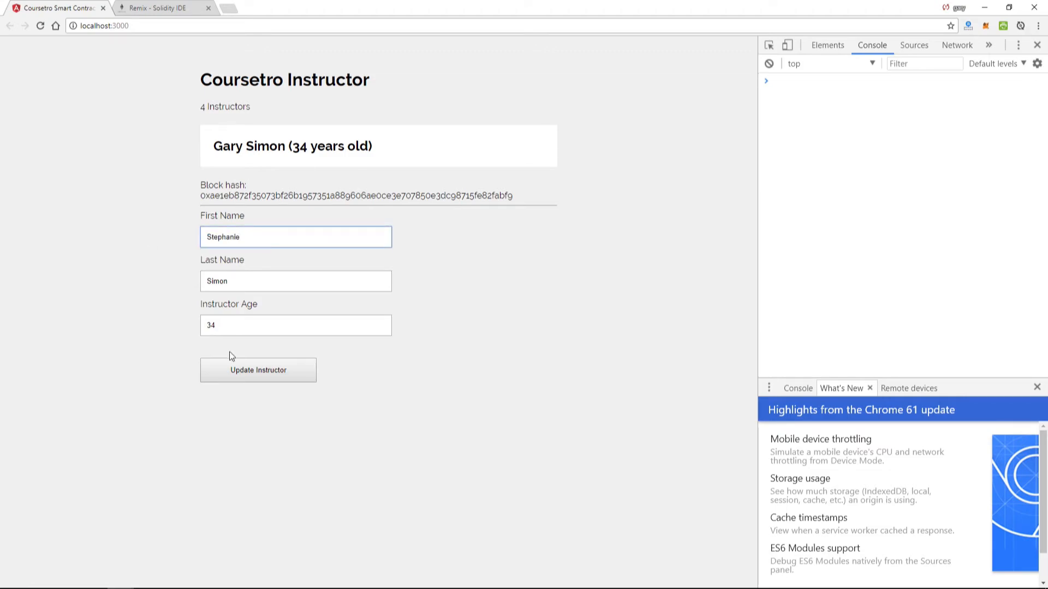
{"action": "type", "text": "30"}
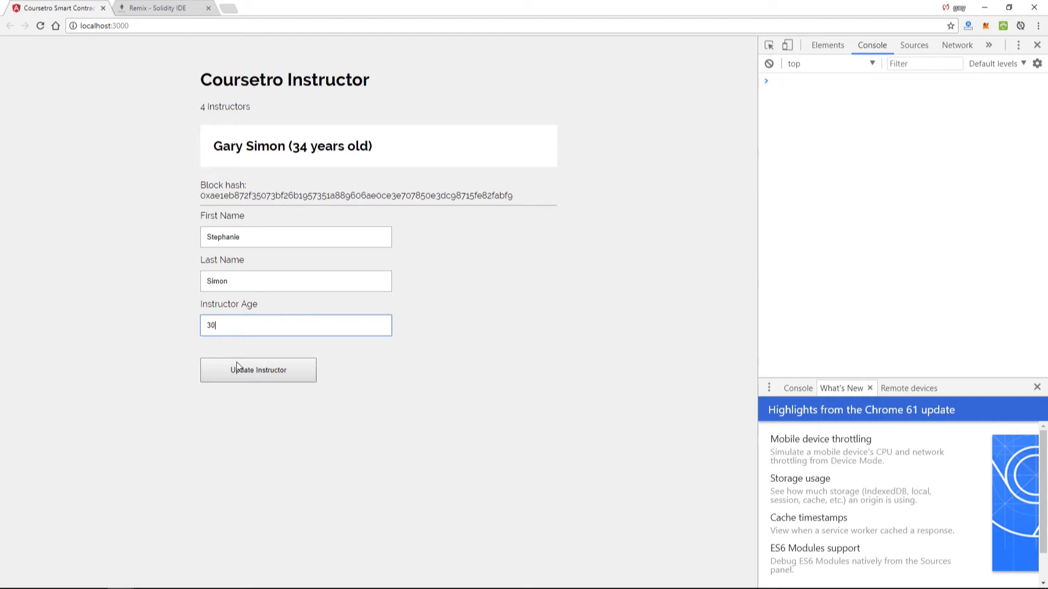
{"action": "left_click", "coordinate": [258, 370]}
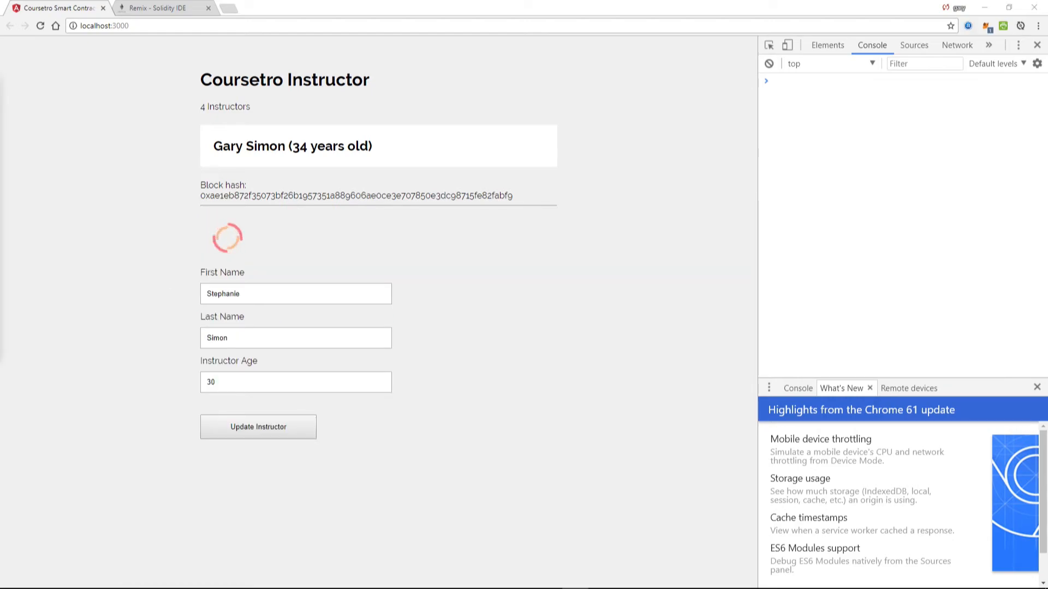
- Submit the pending update transaction in the MetaMask notification window
{"action": "left_click", "coordinate": [258, 426]}
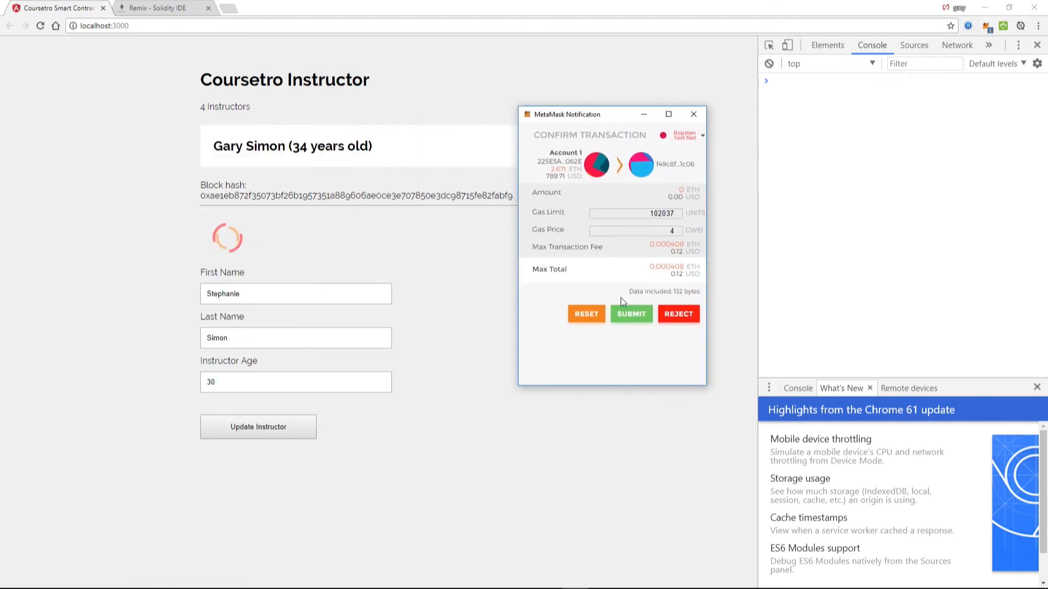
{"action": "left_click", "coordinate": [629, 313]}
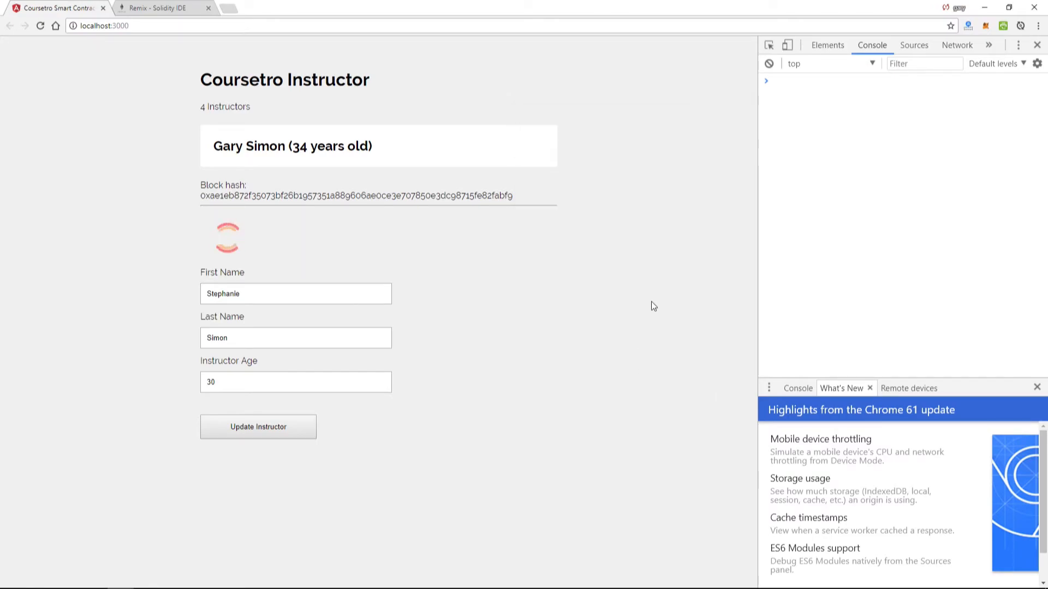
{"action": "left_click", "coordinate": [986, 25]}
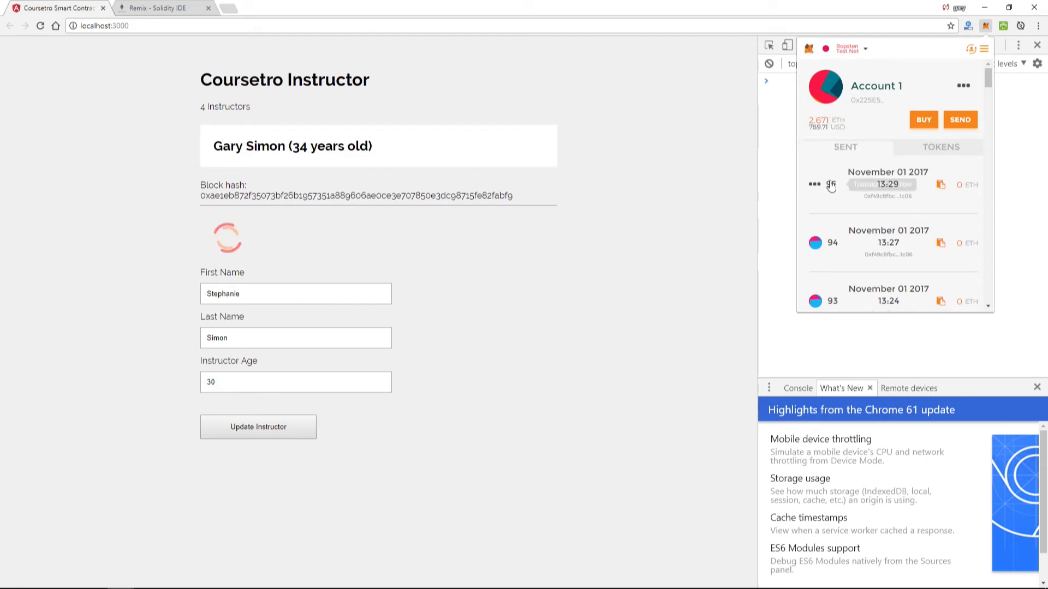
{"action": "mouse_move", "coordinate": [824, 121]}
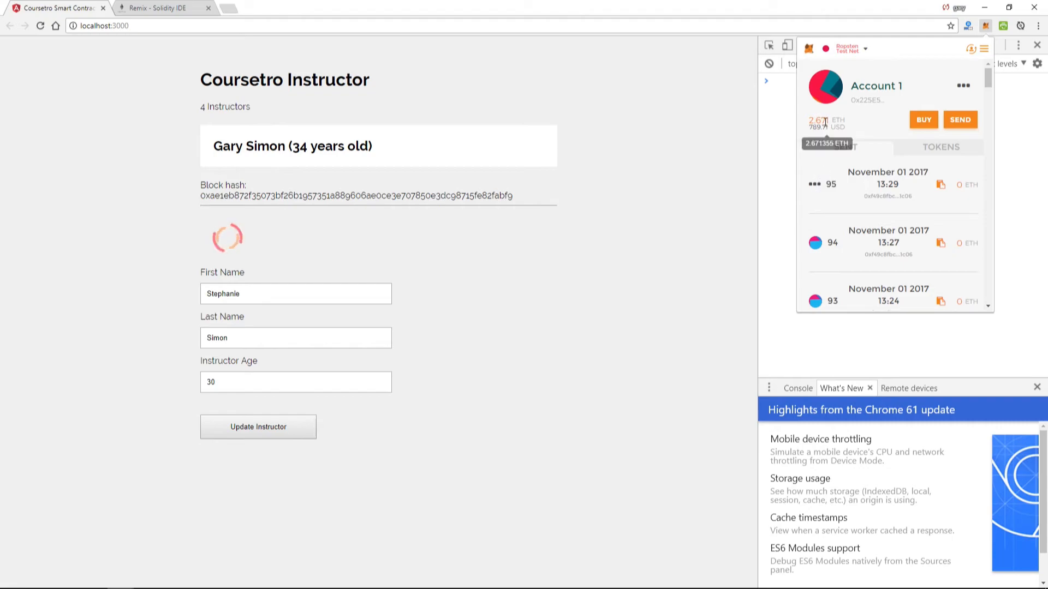
{"action": "mouse_move", "coordinate": [847, 131]}
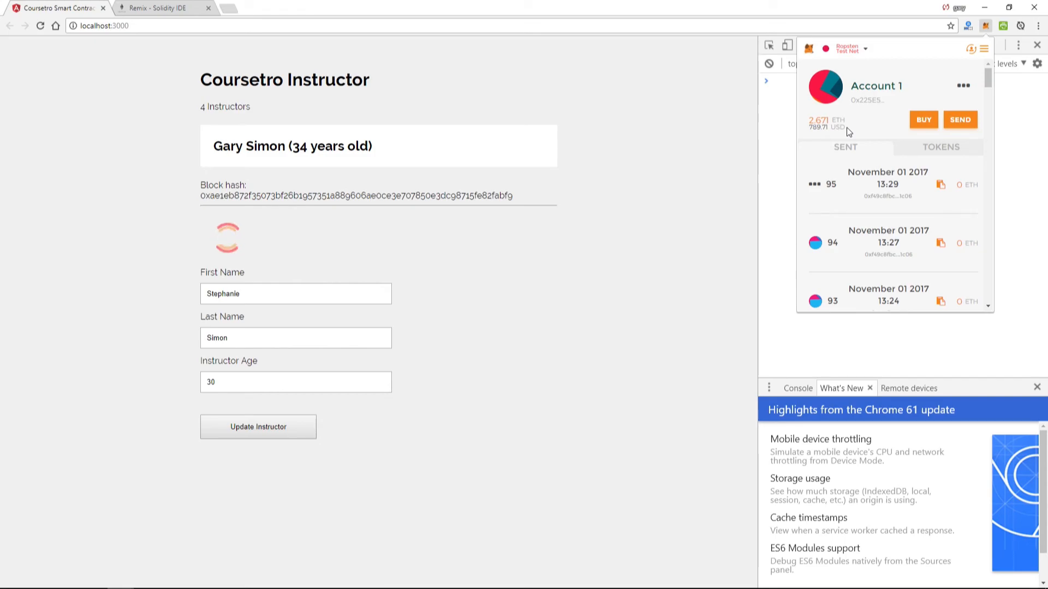
{"action": "left_click", "coordinate": [258, 426]}
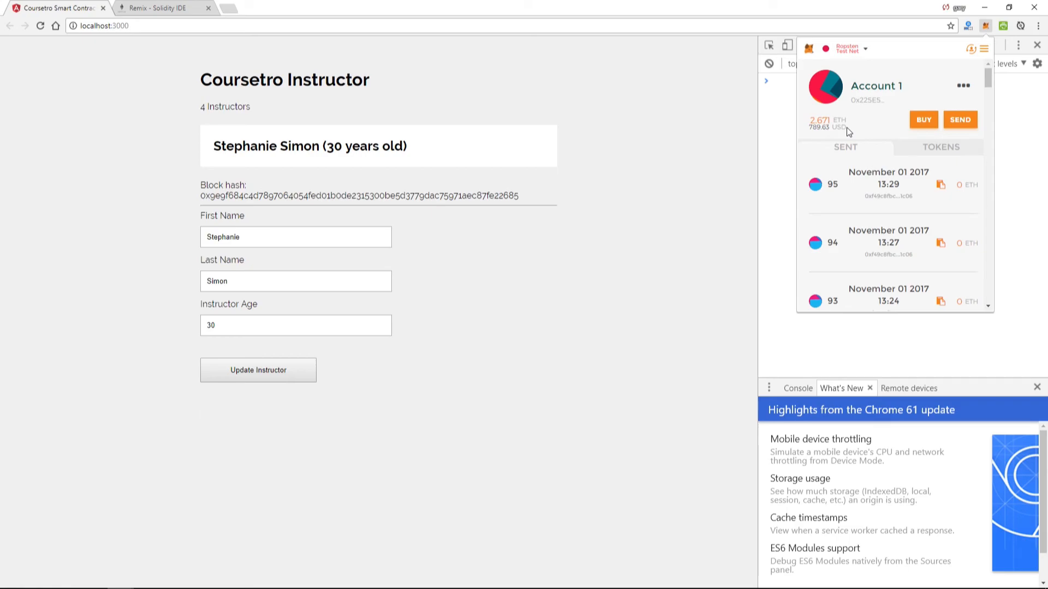
{"action": "mouse_move", "coordinate": [755, 166]}
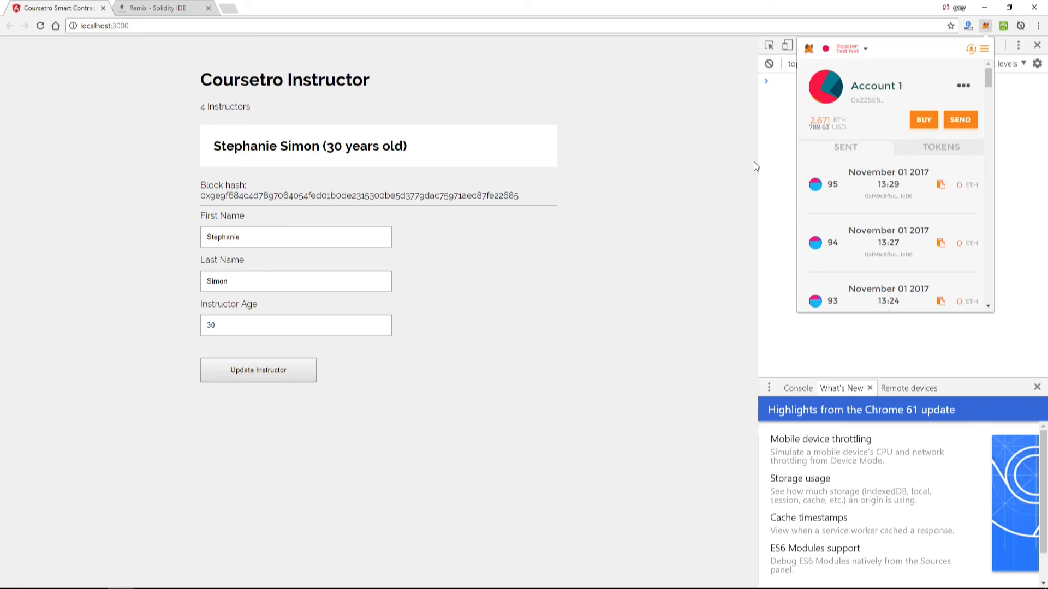